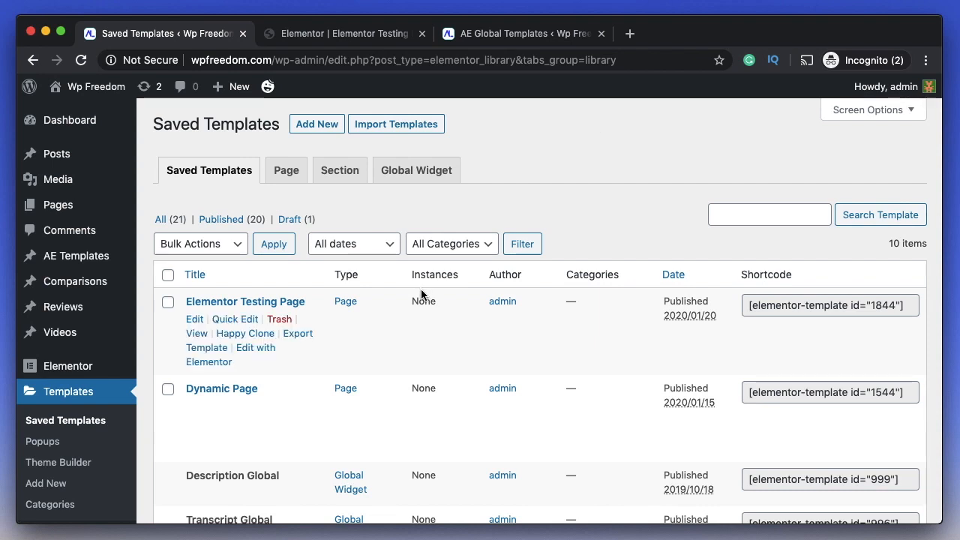
Step: Select the Elementor Testing Page shortcode, close the #1953 editor, and search Finder for 'add'
scroll(down, 3)
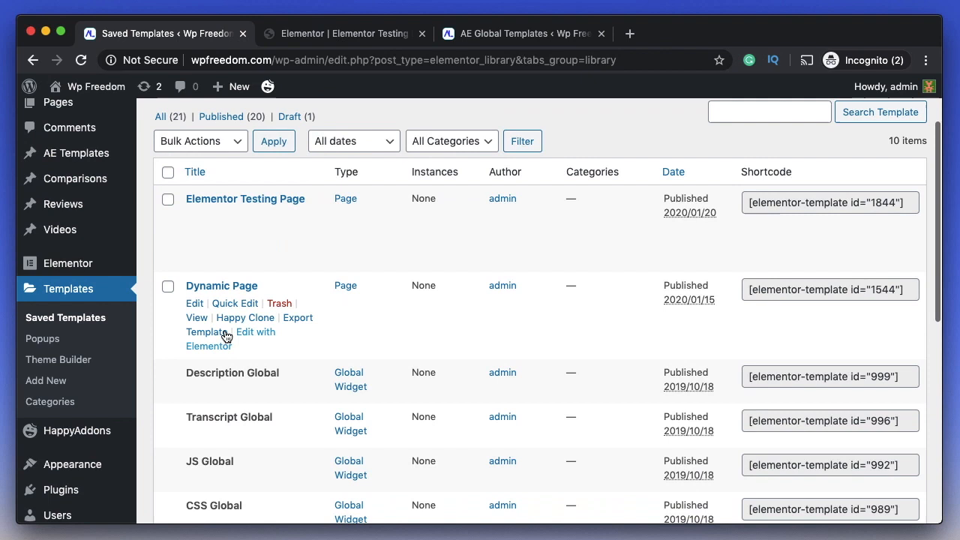
mouse_move(42, 338)
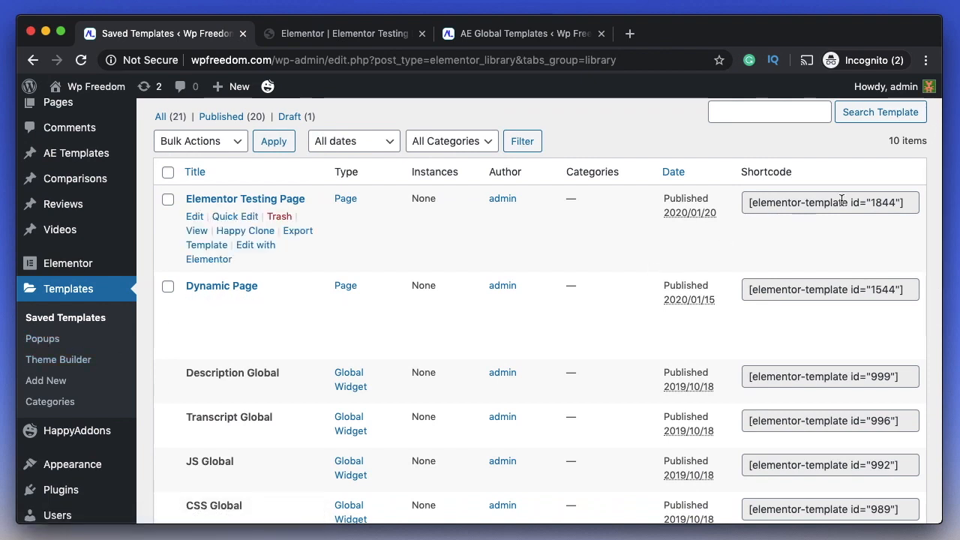
click(828, 202)
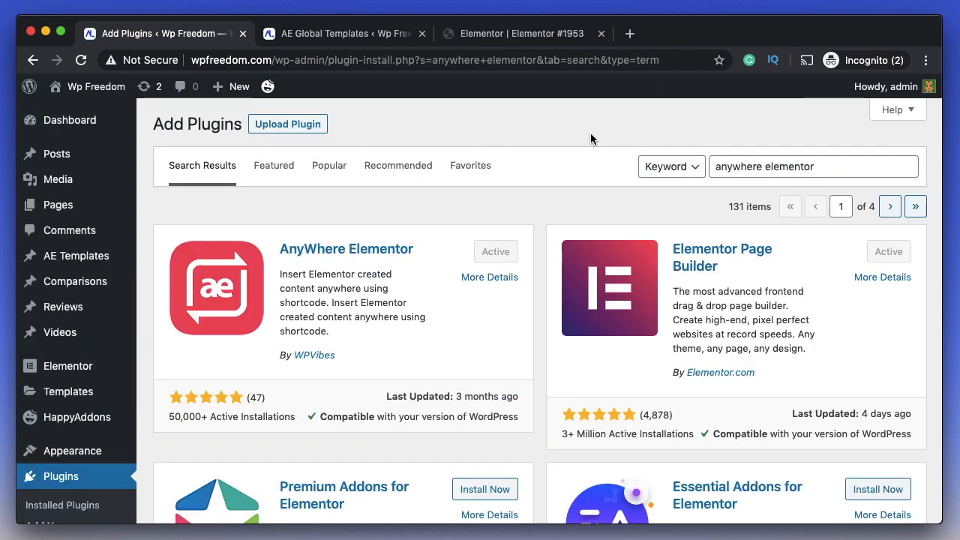
mouse_move(731, 190)
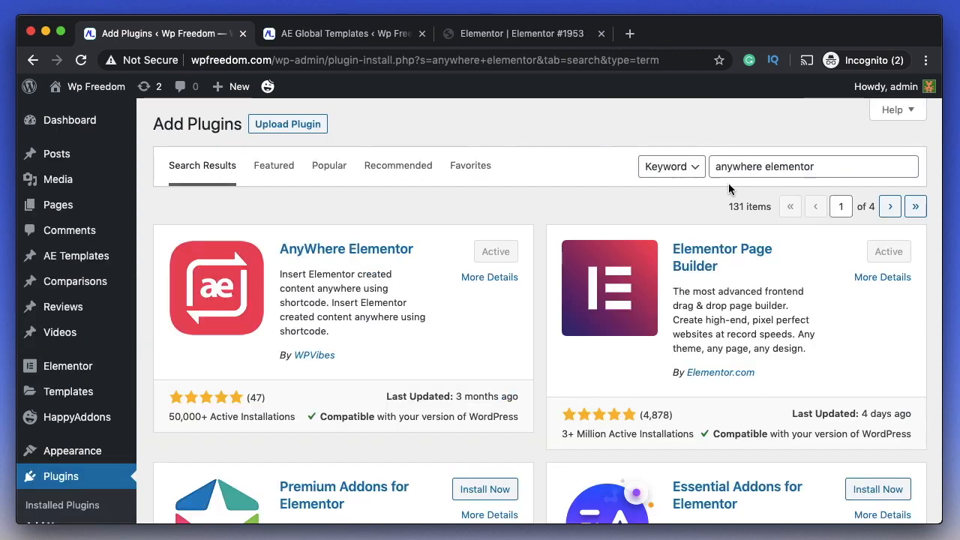
mouse_move(325, 365)
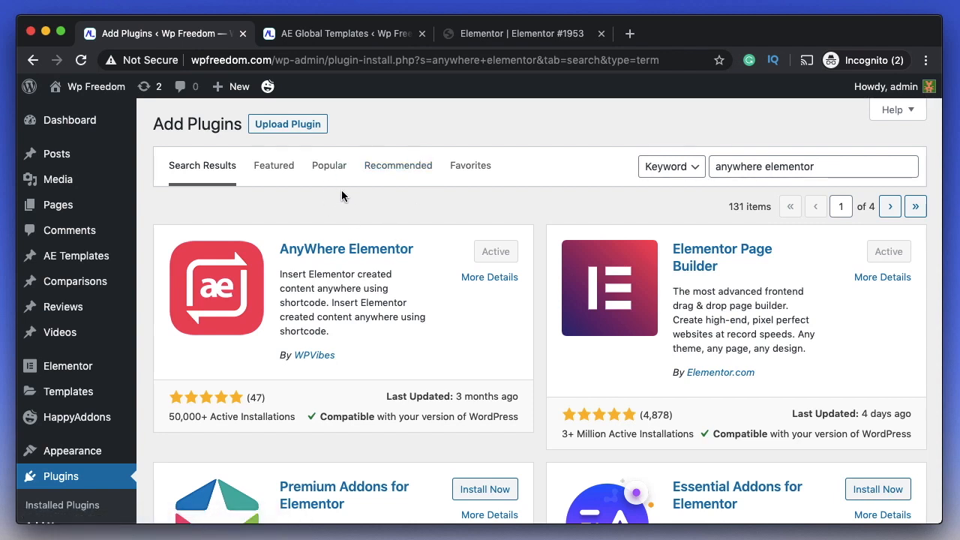
mouse_move(76, 255)
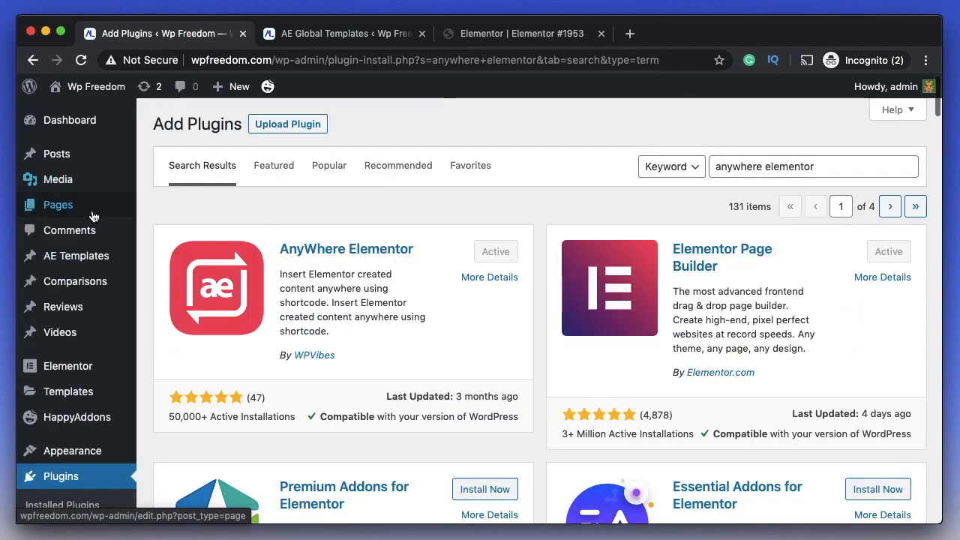
mouse_move(75, 255)
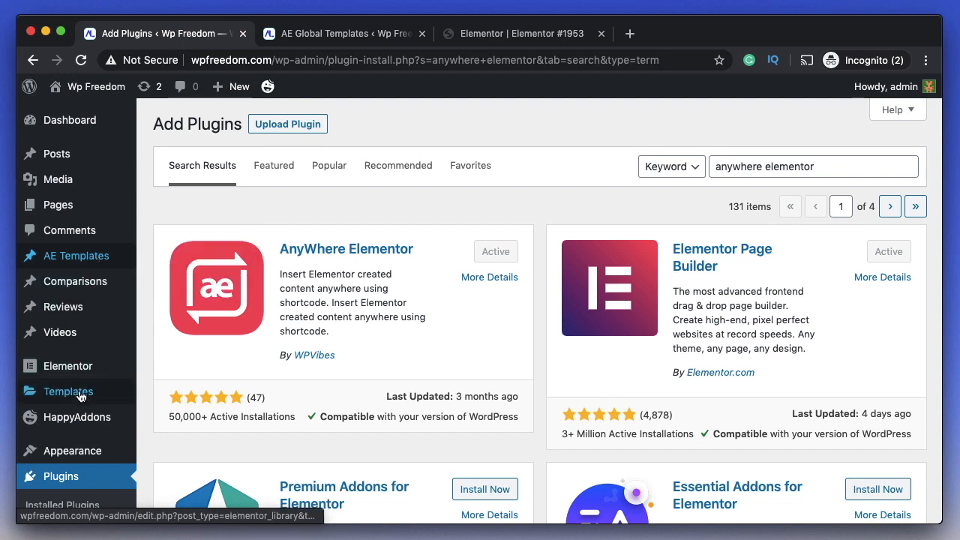
mouse_move(67, 365)
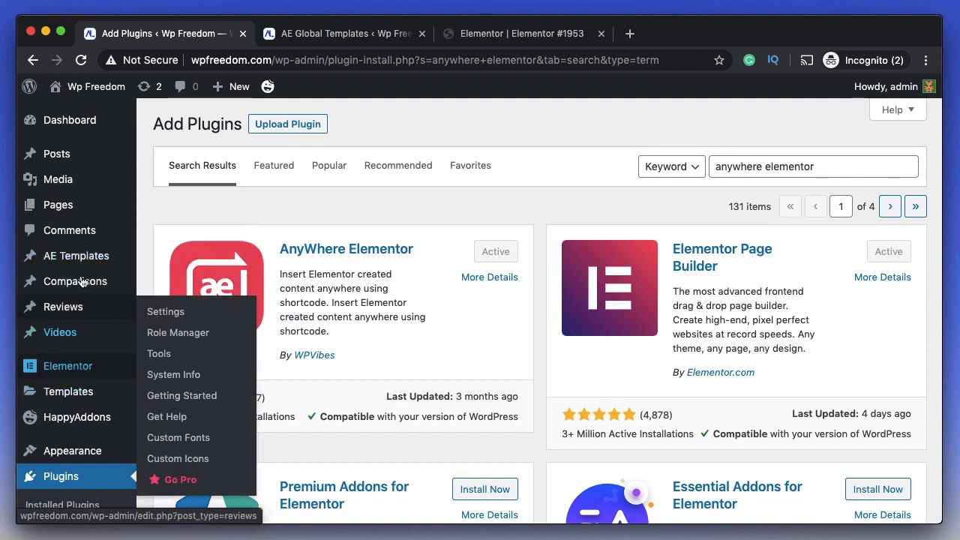
mouse_move(75, 255)
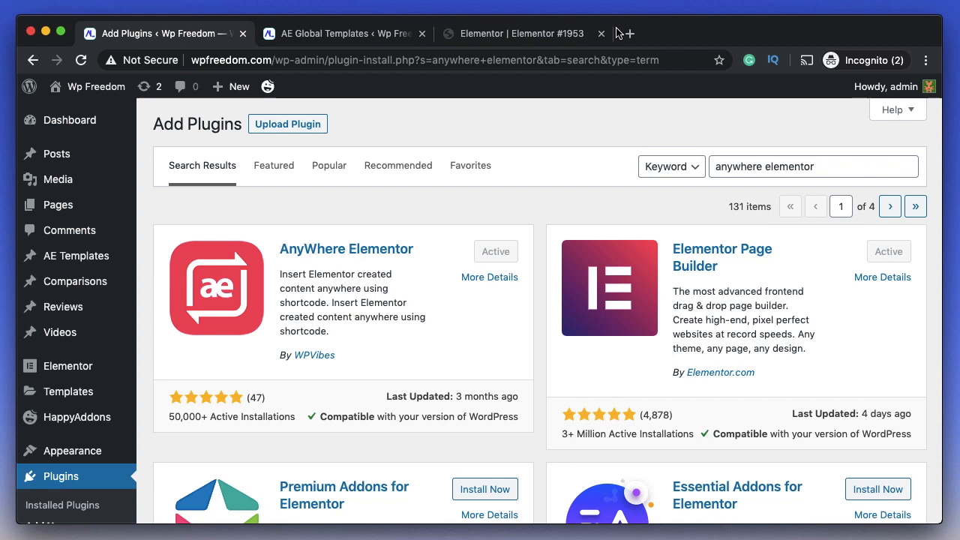
click(600, 33)
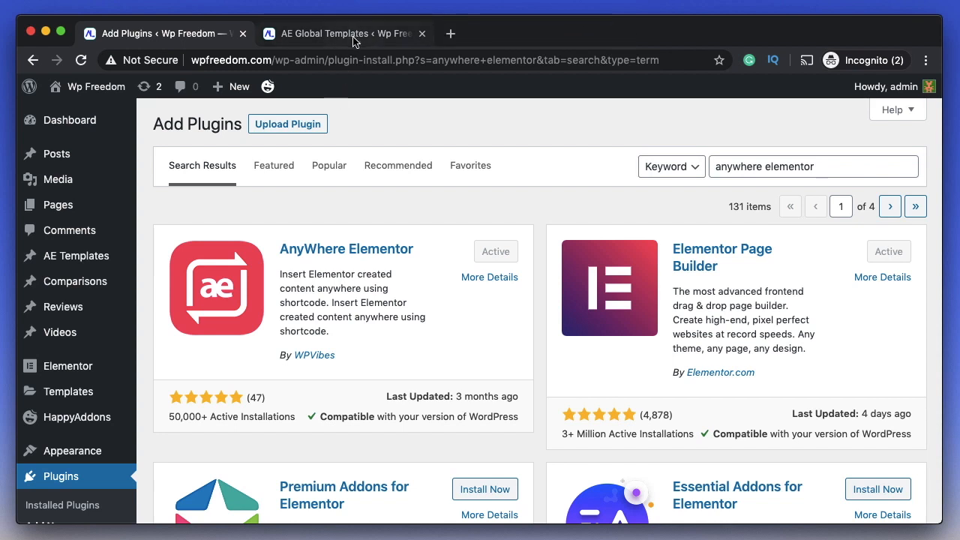
mouse_move(487, 138)
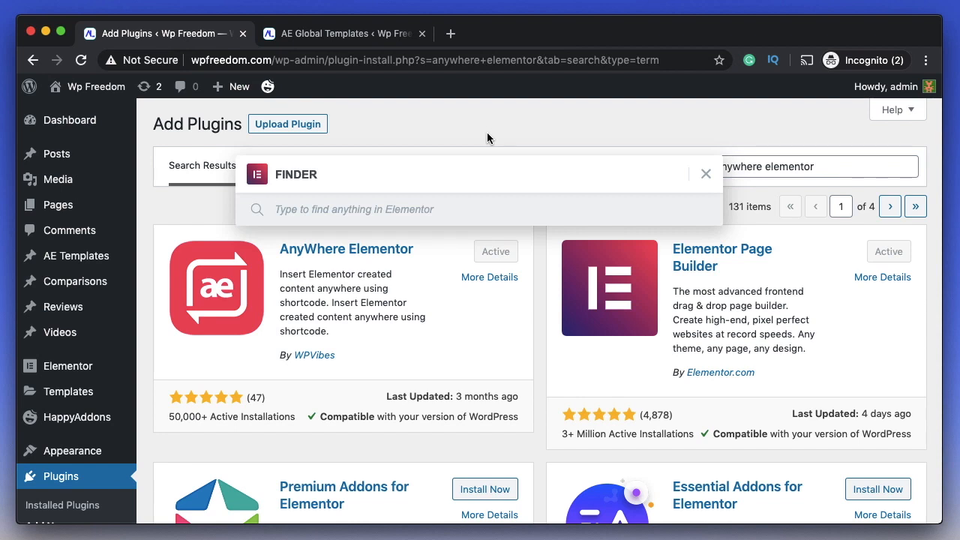
text(add)
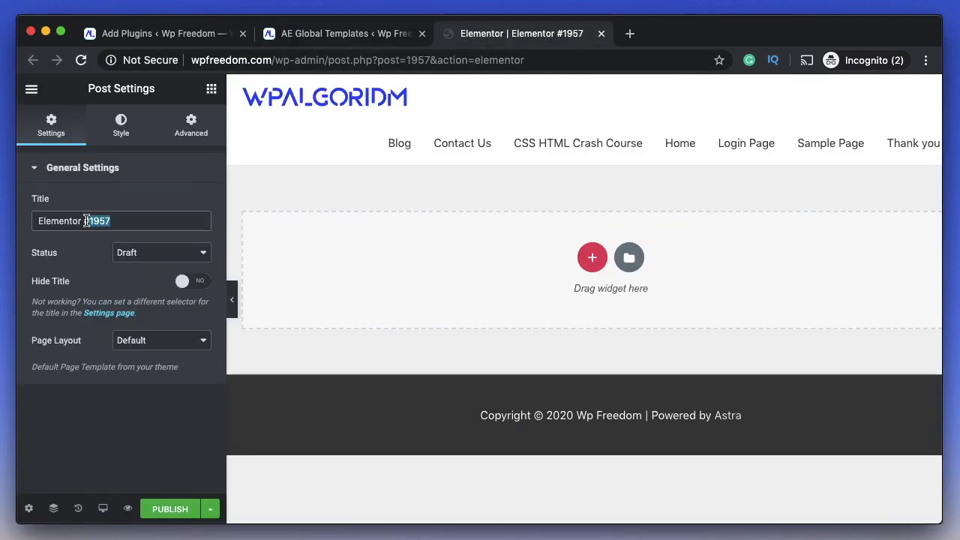
Step: Title template 1957 'Elementor latest' and publish it with the coffee-shop section
click(629, 257)
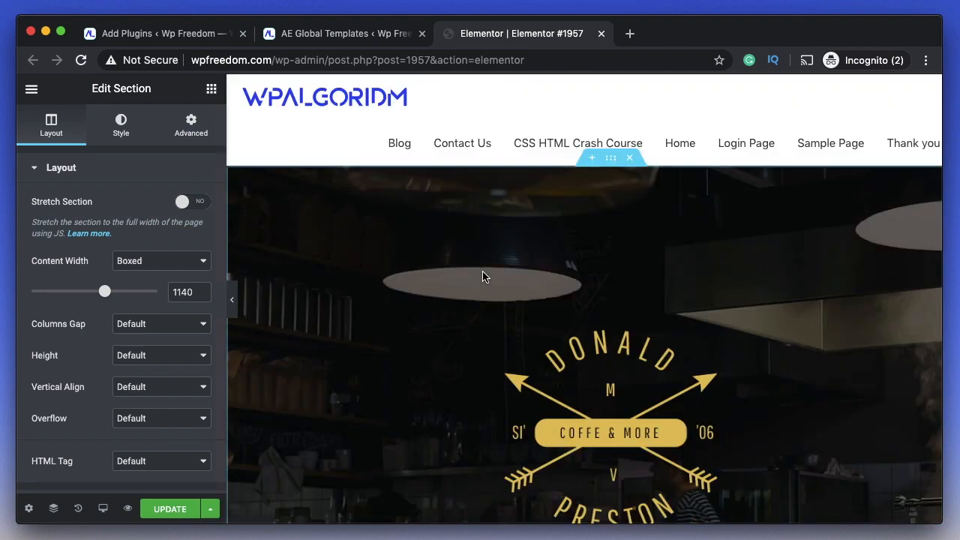
click(169, 508)
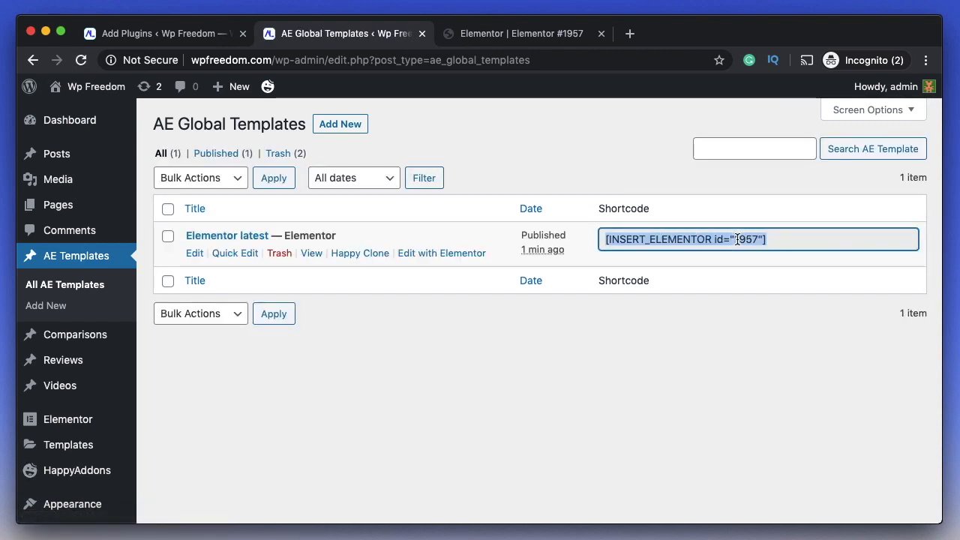
Step: Scroll down the AE Global Templates list to Elementor latest's [INSERT_ELEMENTOR id="1957"] shortcode
scroll(down, 3)
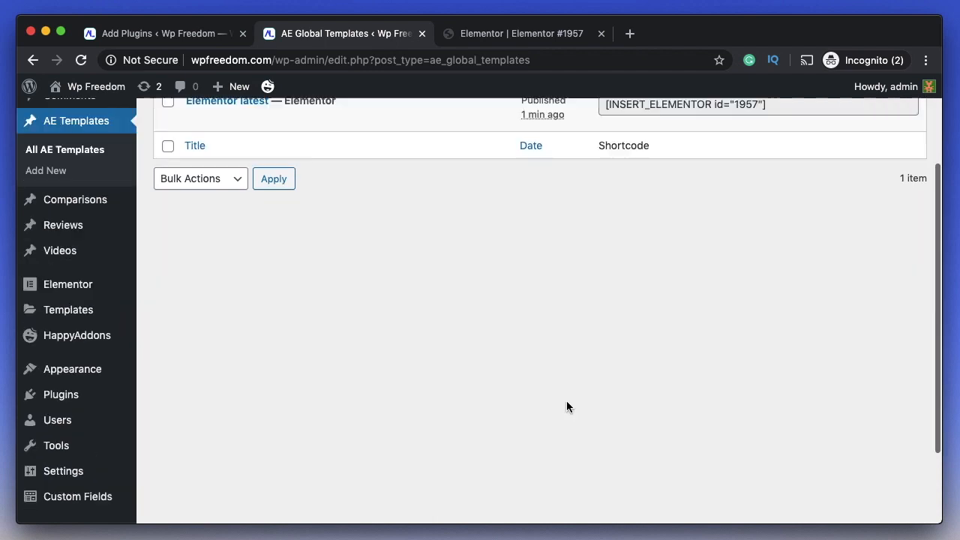
scroll(down, 3)
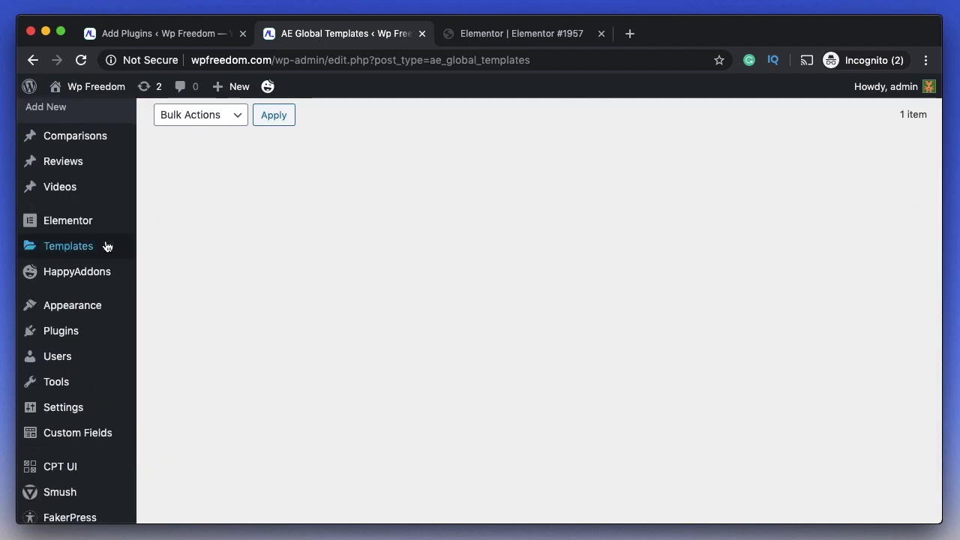
mouse_move(69, 245)
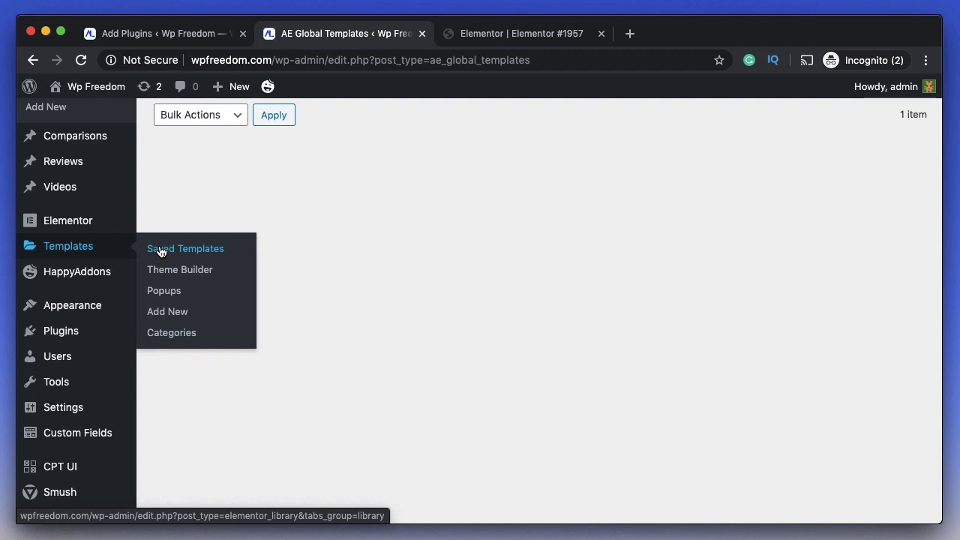
mouse_move(433, 291)
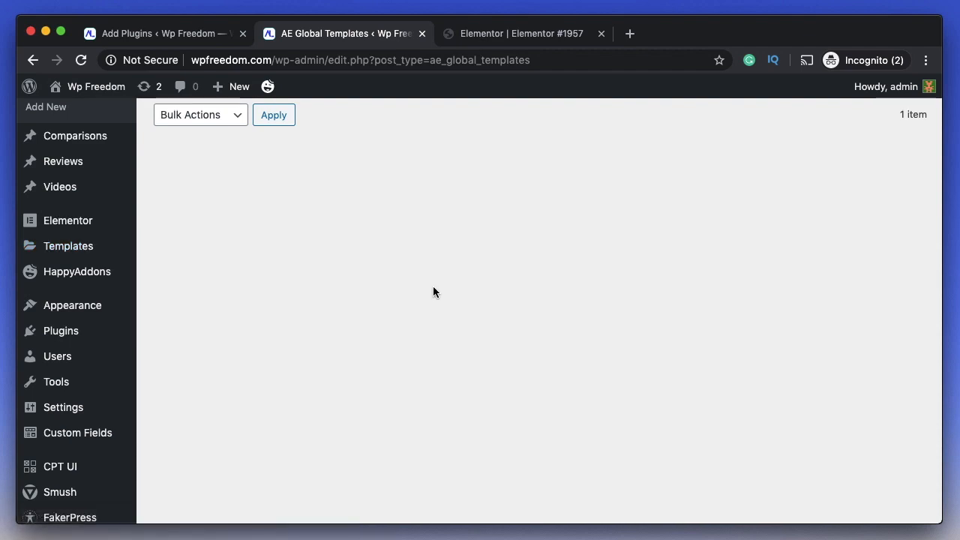